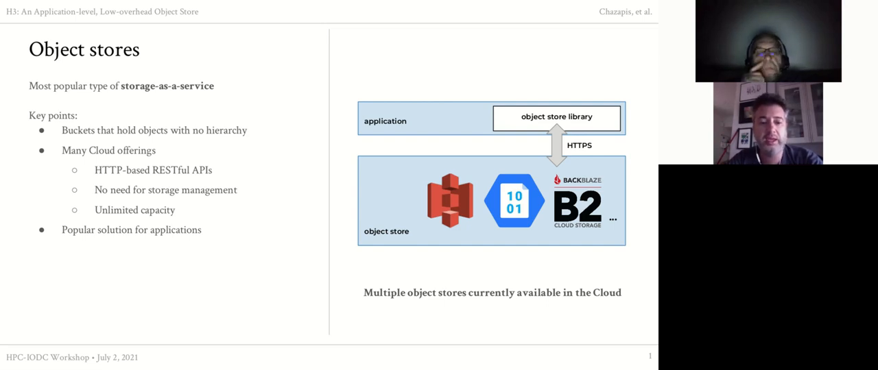
Advance past the Object stores slide to the Motivation slide on running object stores in HPC
key("Right")
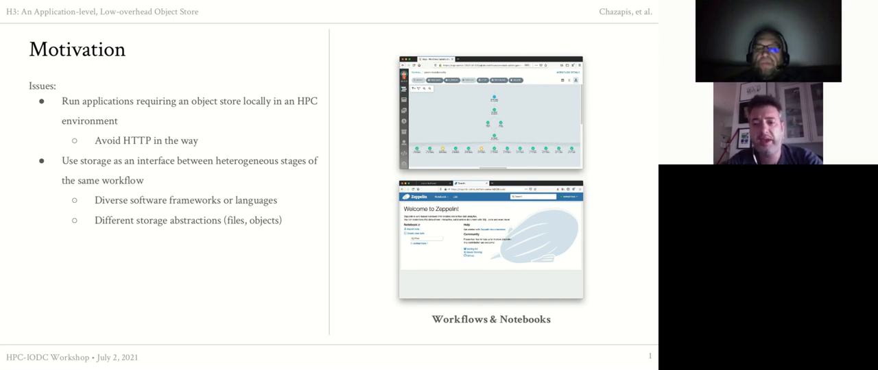
Advance through the key-value translation slide to slide 14 with Python and Bash examples
key("Right")
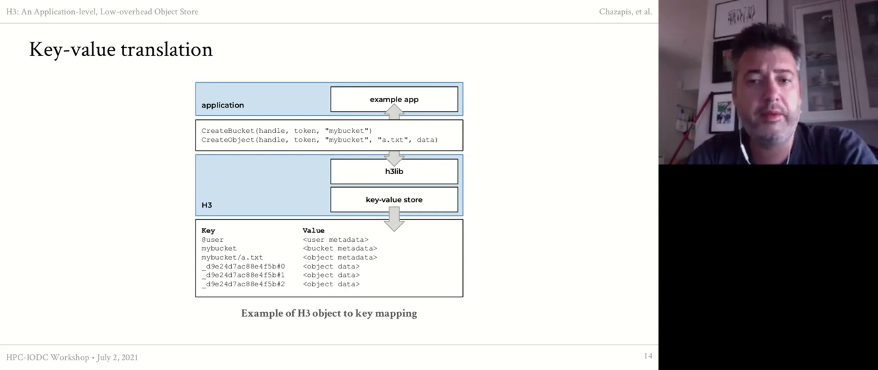
key("Right")
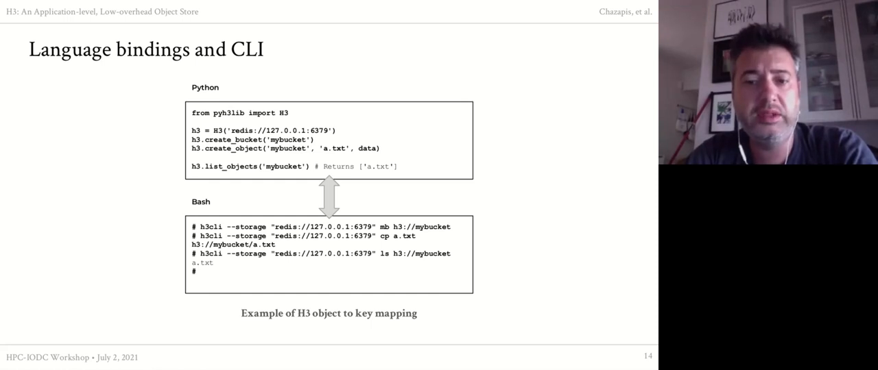
Show the Integration with Kubernetes slide with the CSI-H3 container diagram
key("Left")
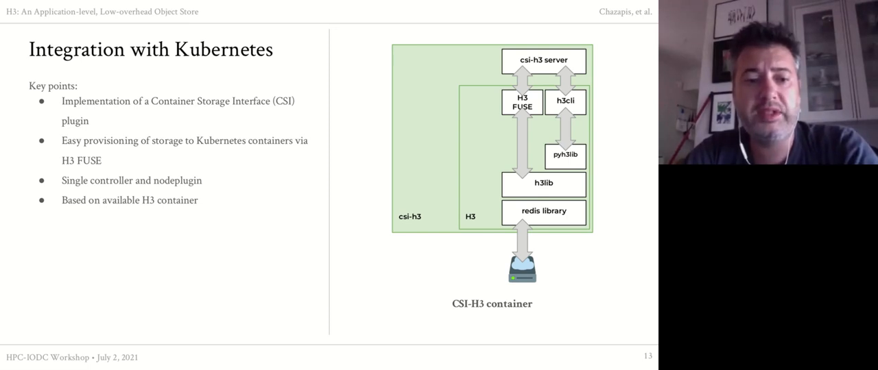
Reveal the h3-example PersistentVolume, claim and pod YAML over the CSI flow diagram
key("Right")
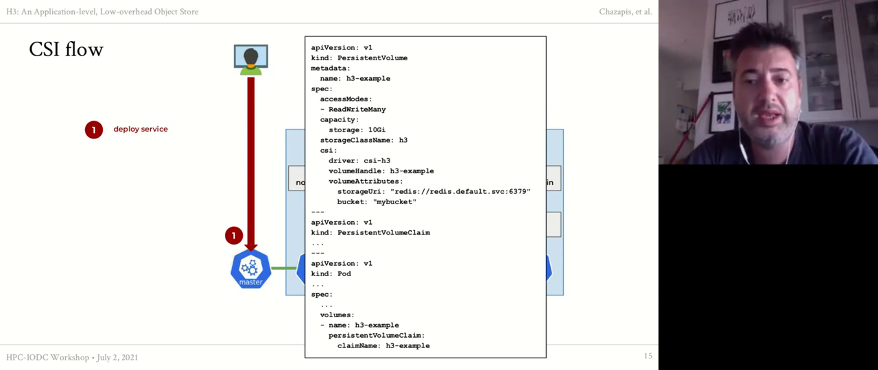
Reveal all four CSI flow steps, ending with create bucket and mount via Redis
key("Right")
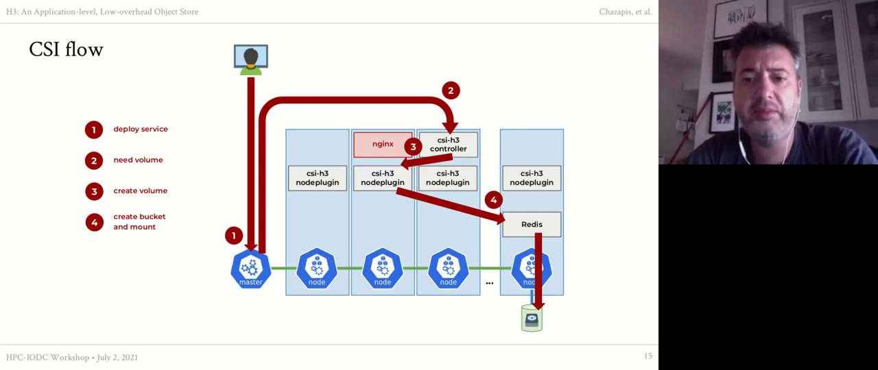
key("Right")
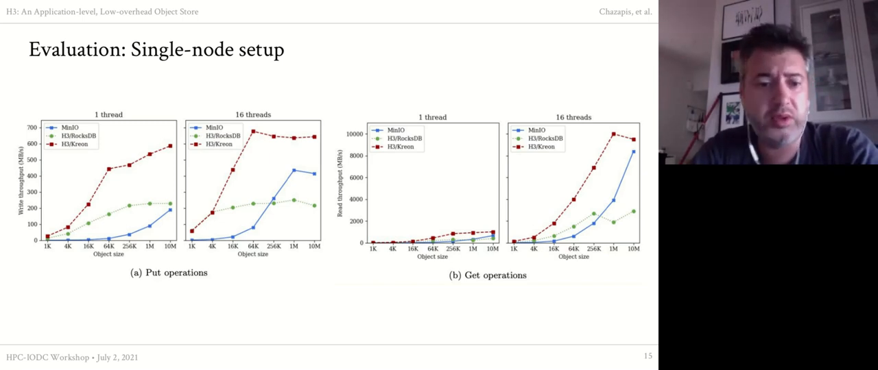
key("right")
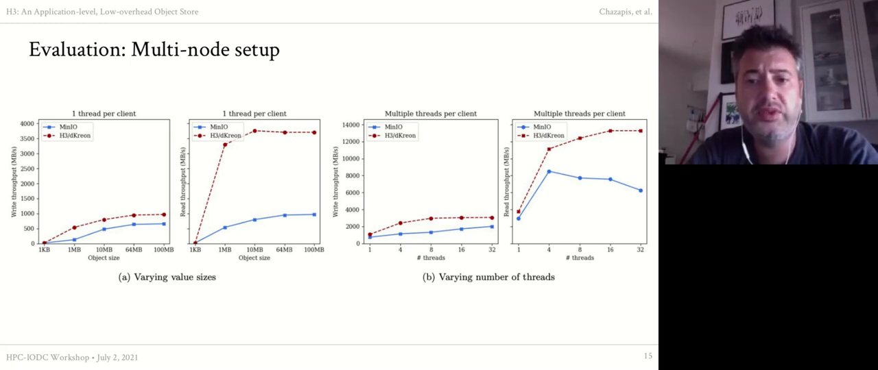
Show the Ongoing and future work slide on H3 joining the Unified Storage Layer
key("Right")
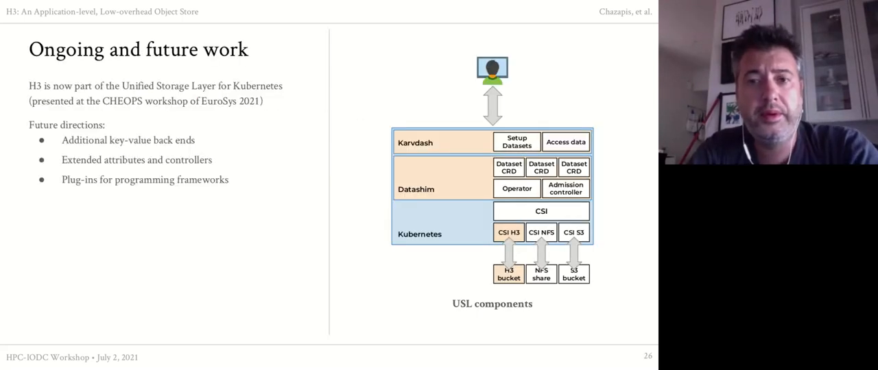